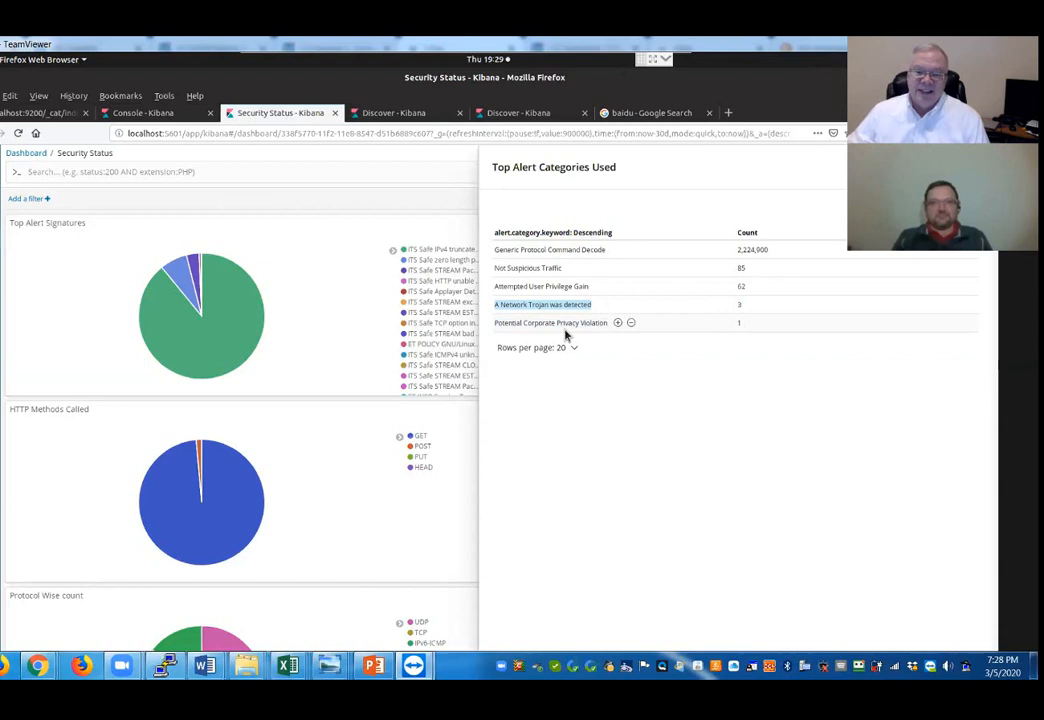
mouse_move(588, 342)
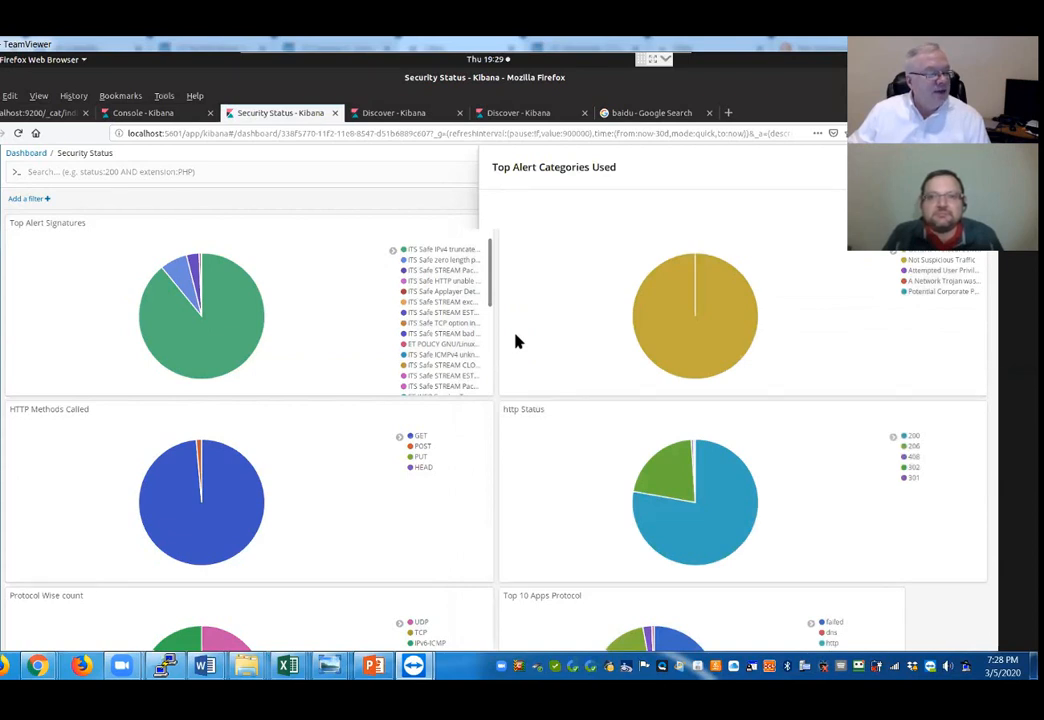
click(481, 224)
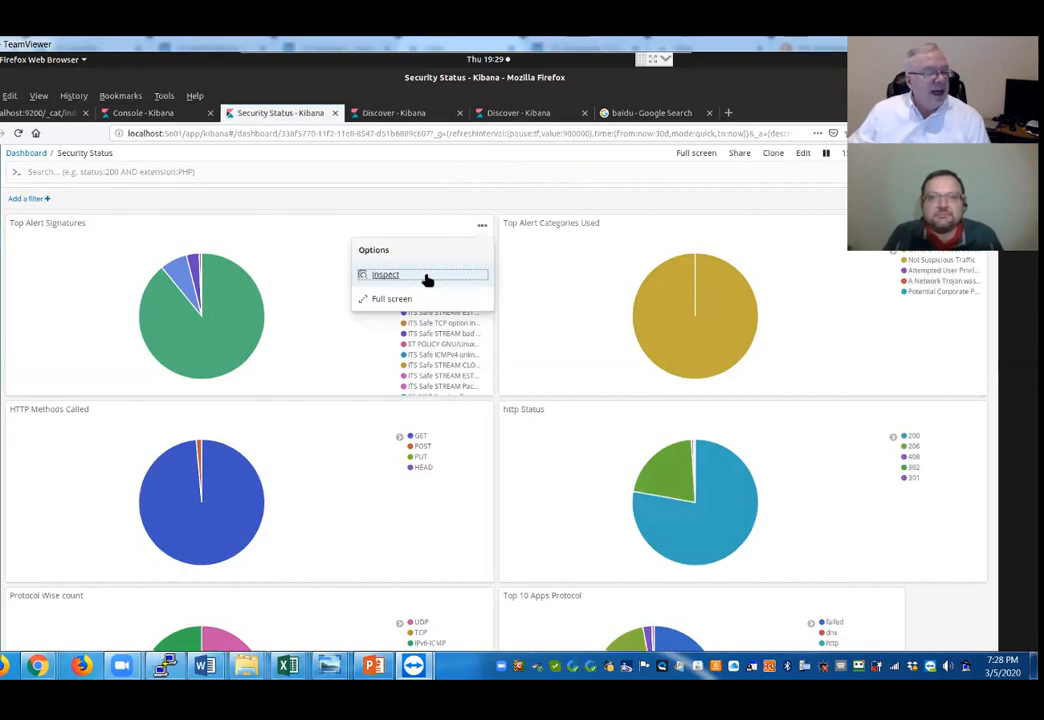
click(385, 274)
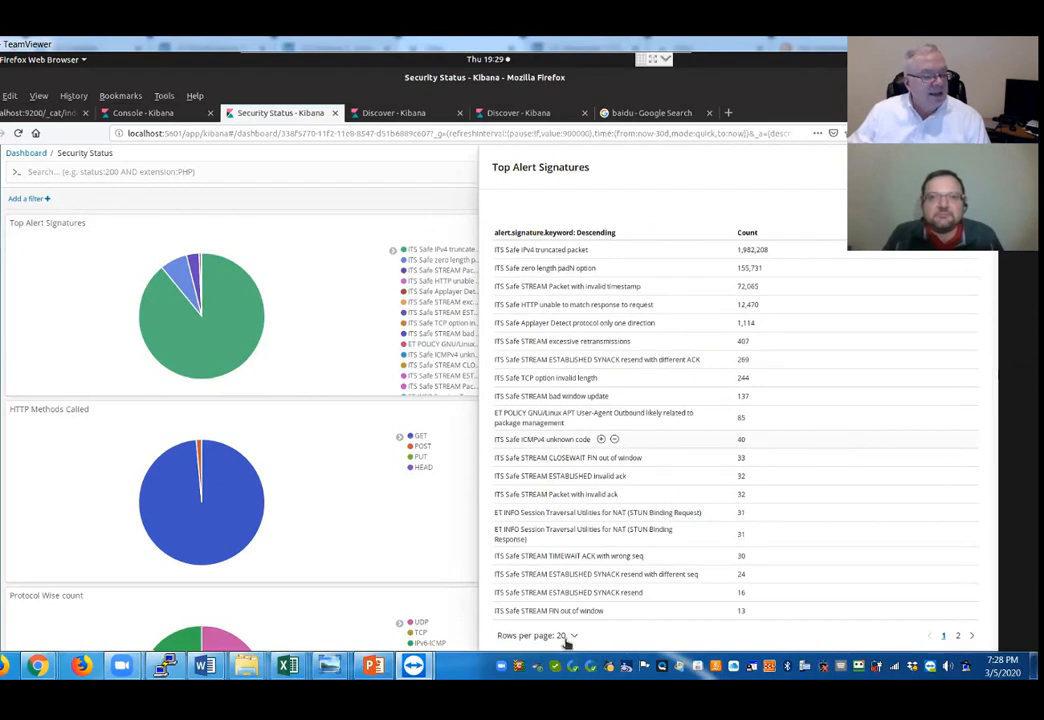
scroll(down, 3)
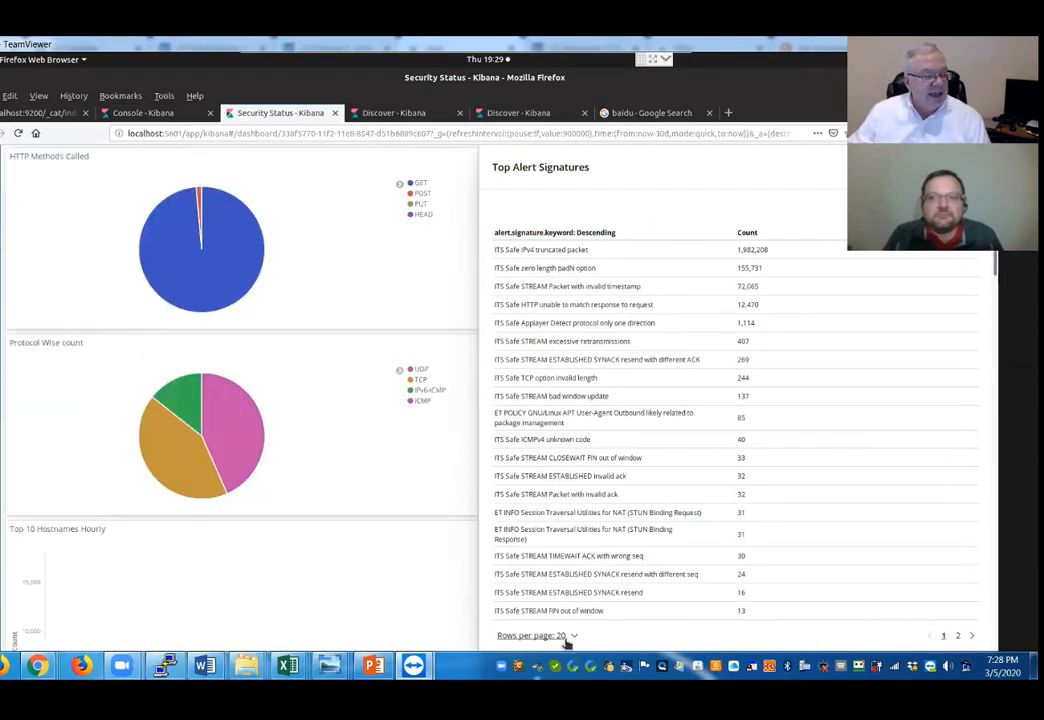
mouse_move(805, 477)
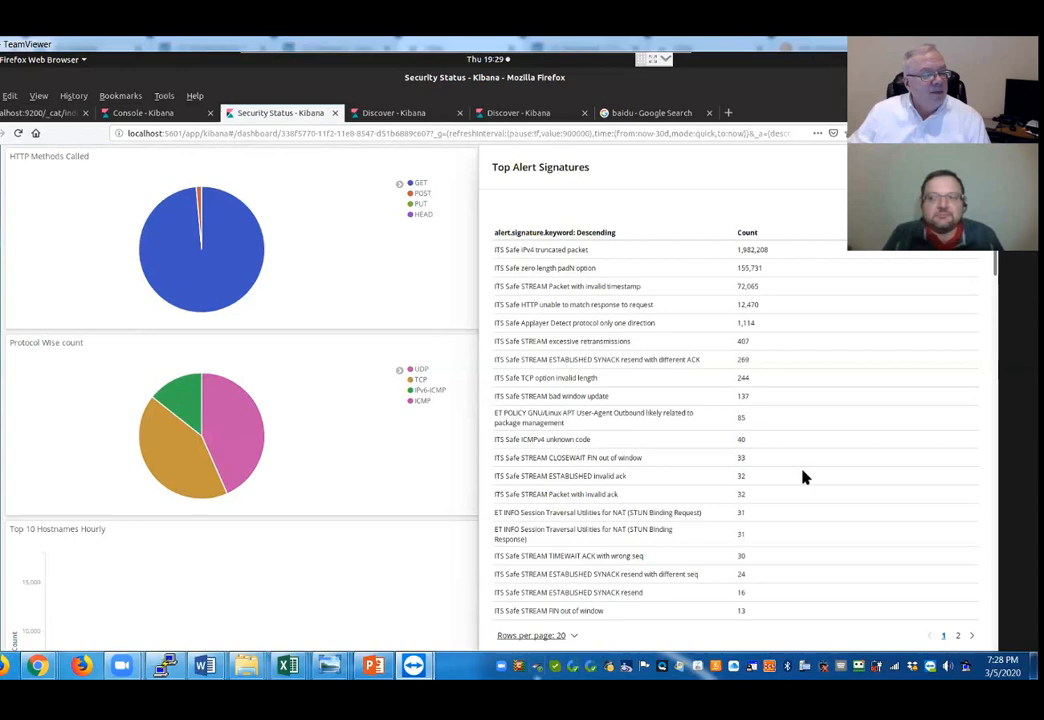
scroll(down, 3)
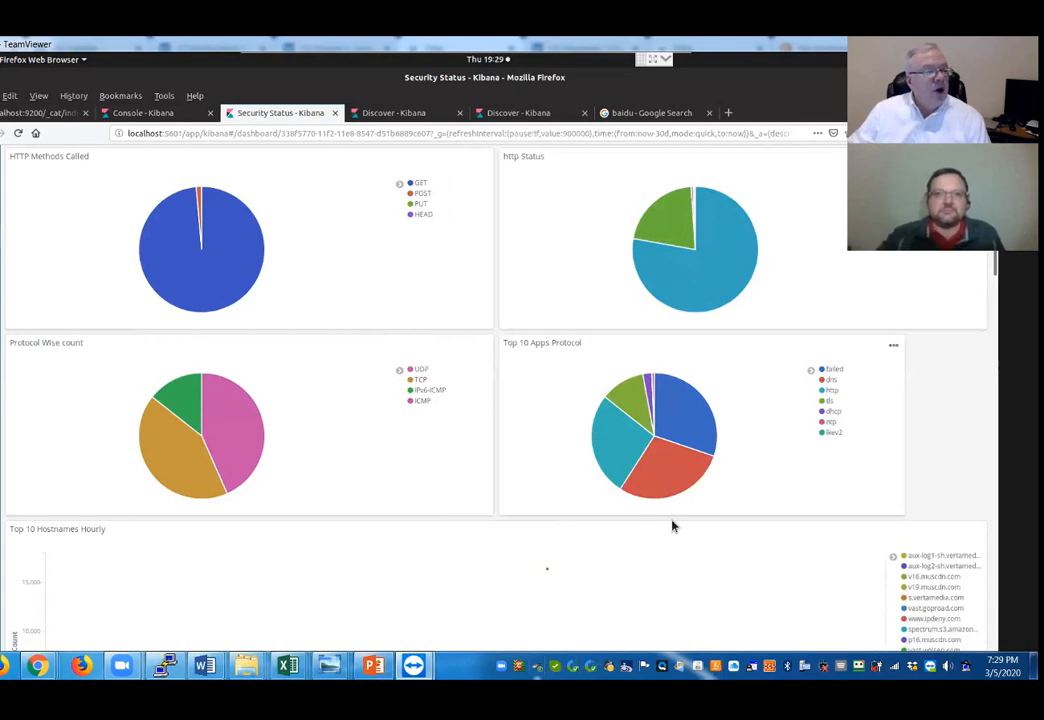
mouse_move(89, 176)
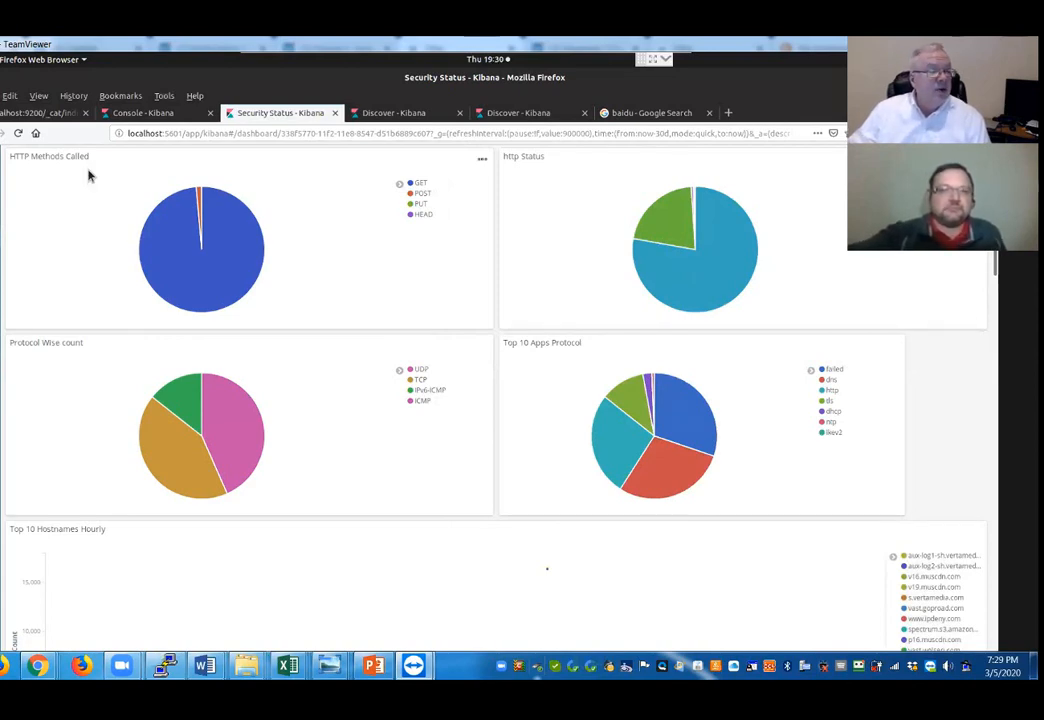
click(482, 159)
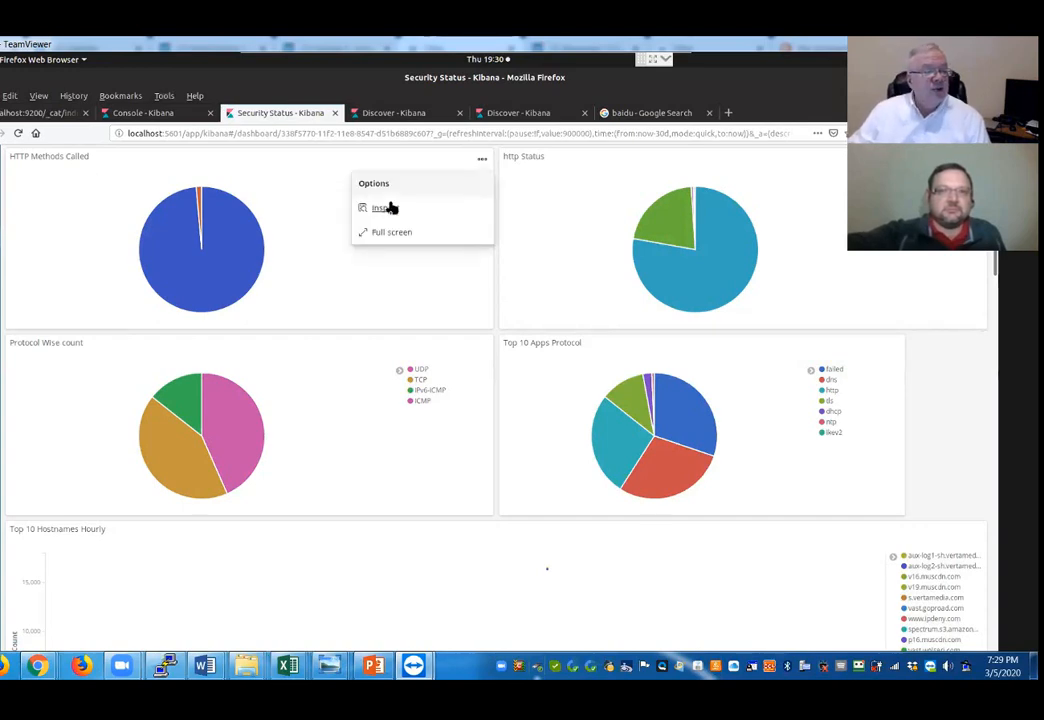
click(382, 208)
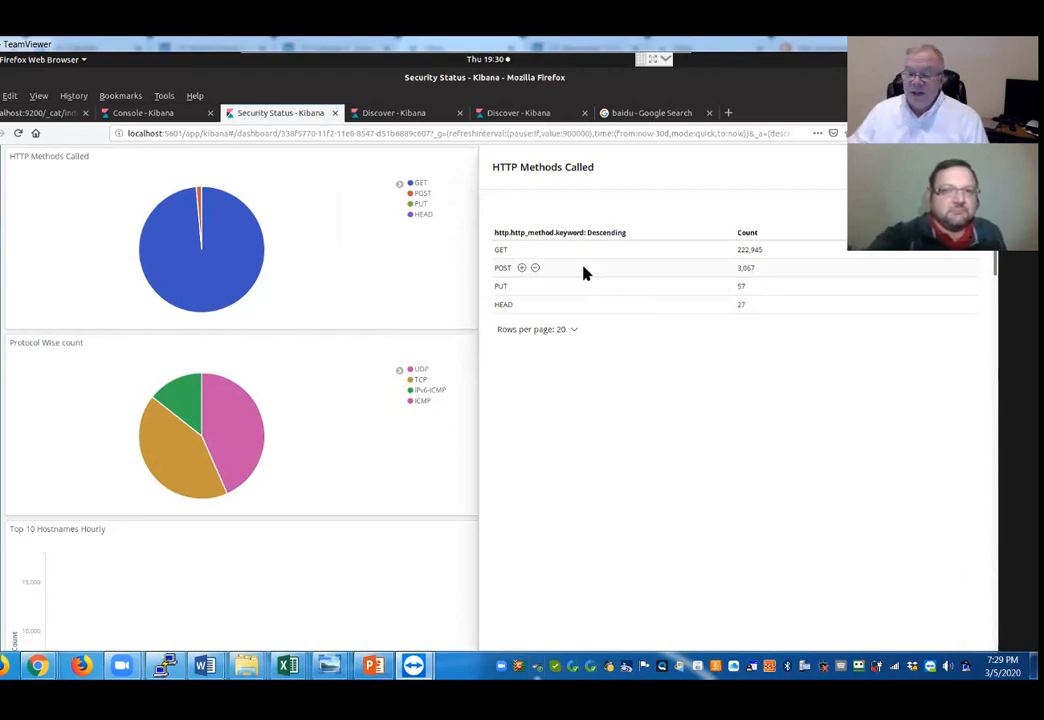
mouse_move(760, 249)
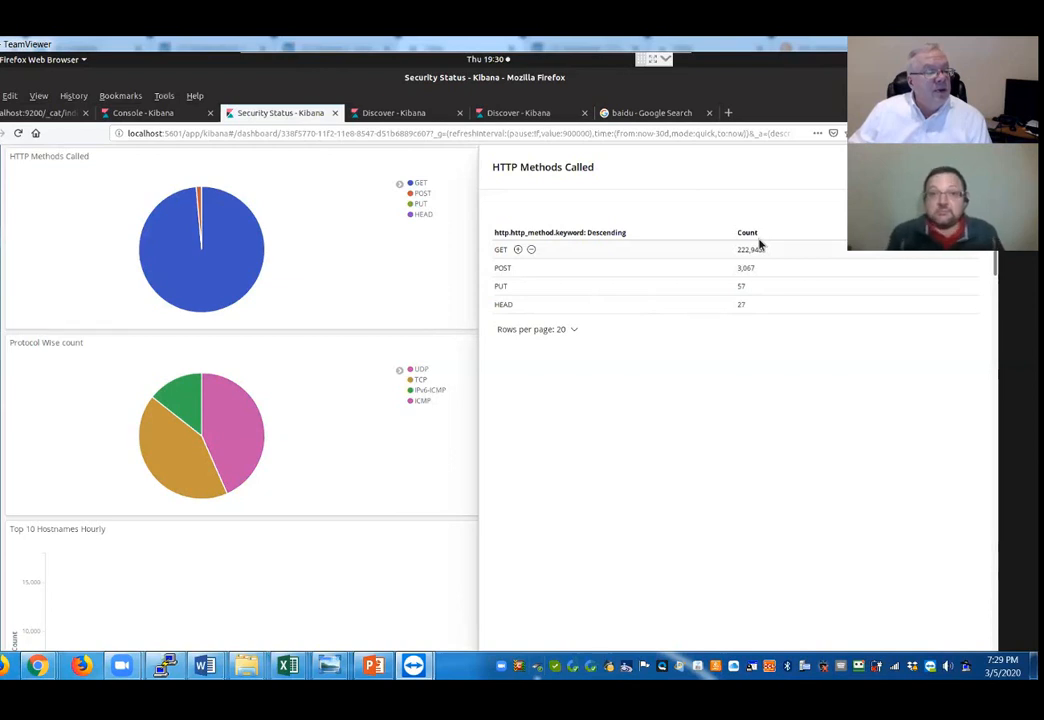
mouse_move(634, 289)
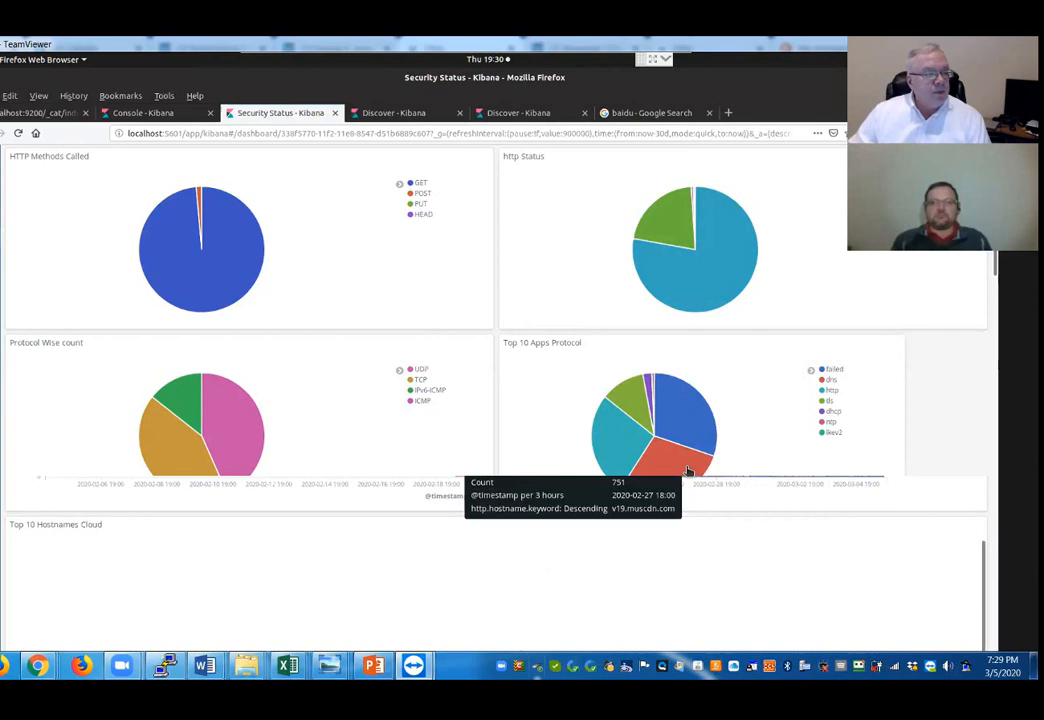
scroll(down, 3)
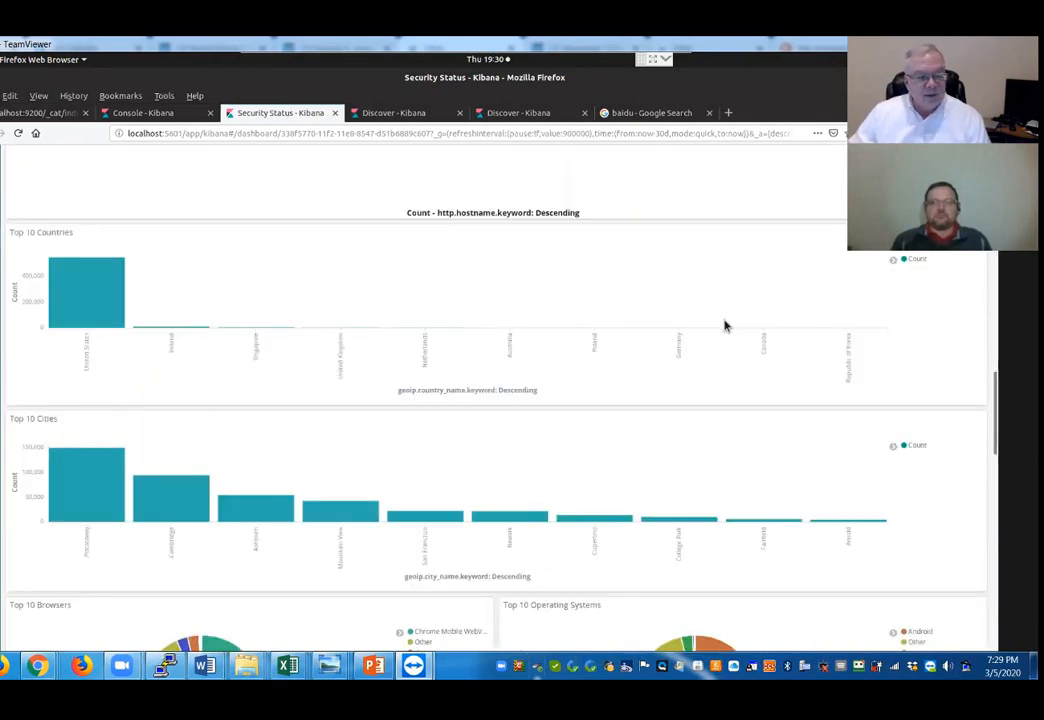
scroll(down, 3)
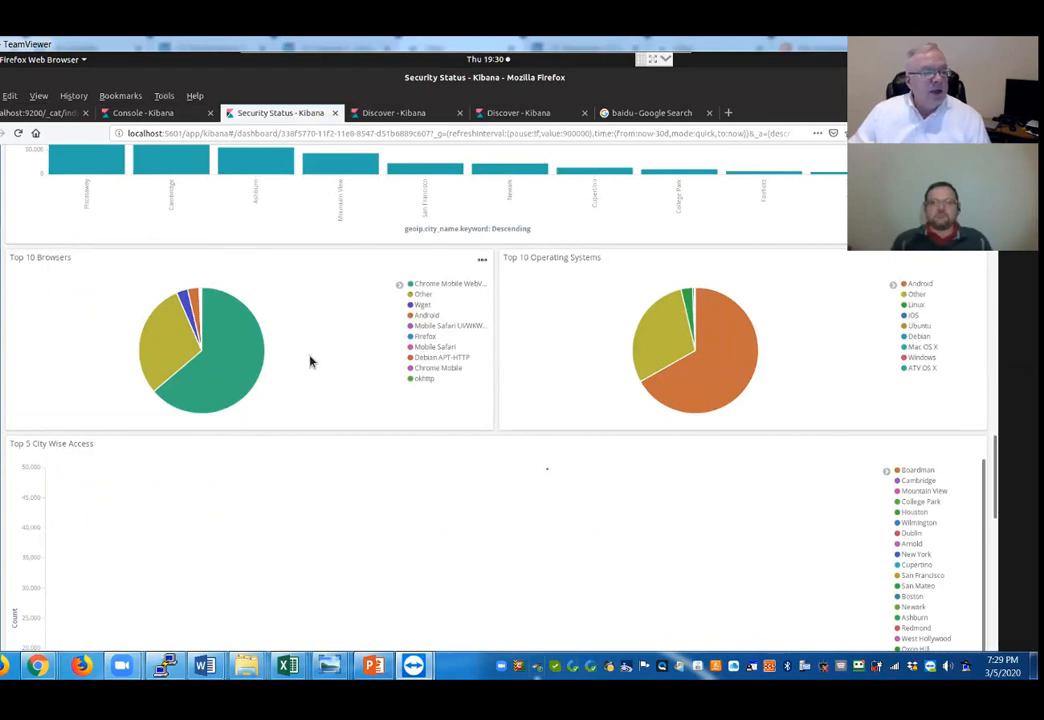
scroll(down, 3)
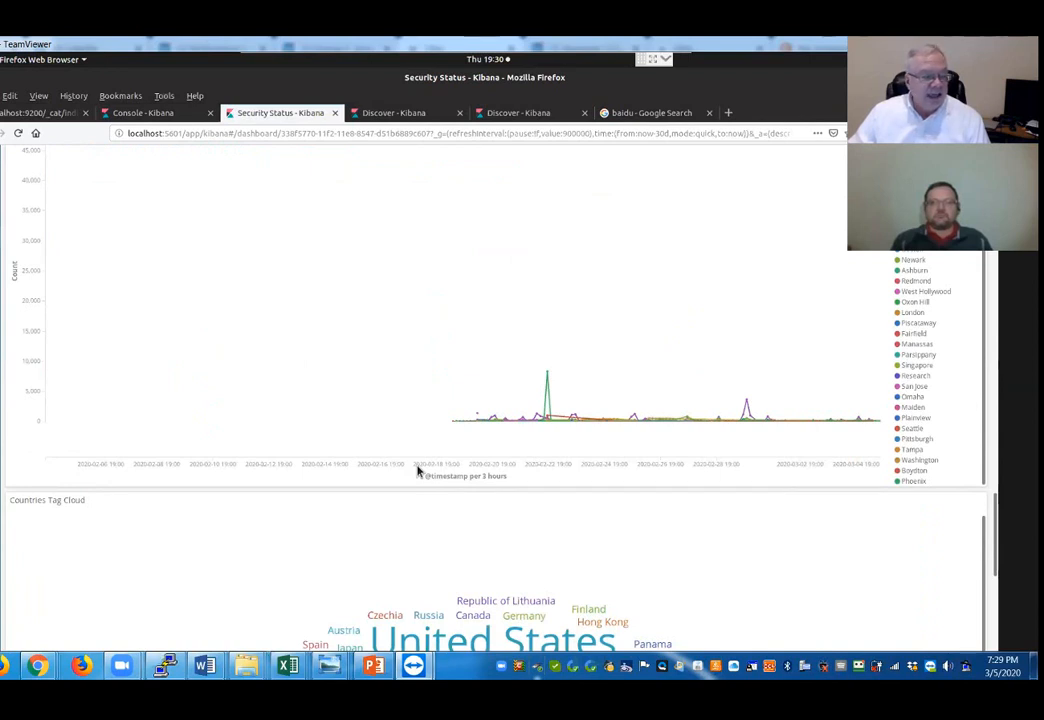
mouse_move(665, 342)
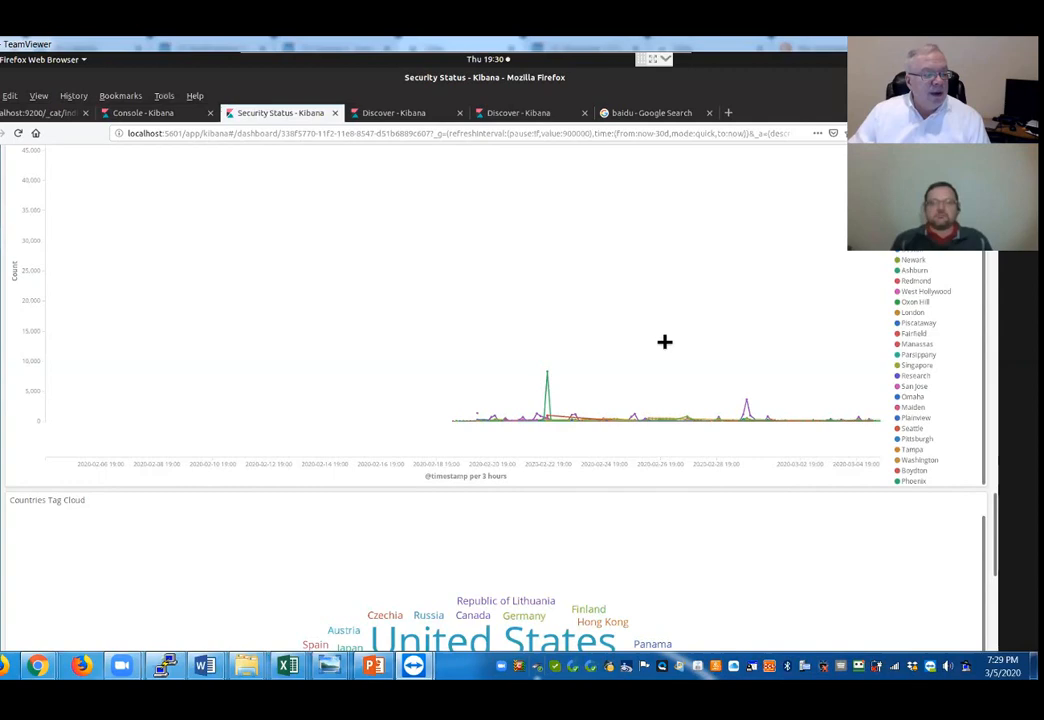
scroll(down, 3)
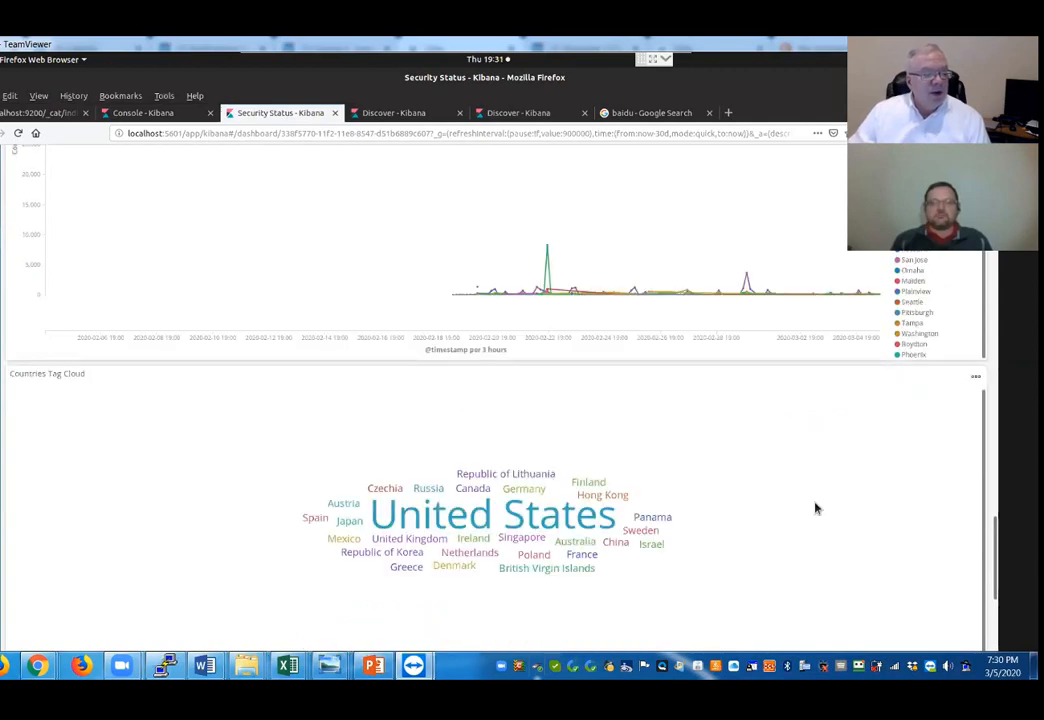
mouse_move(795, 435)
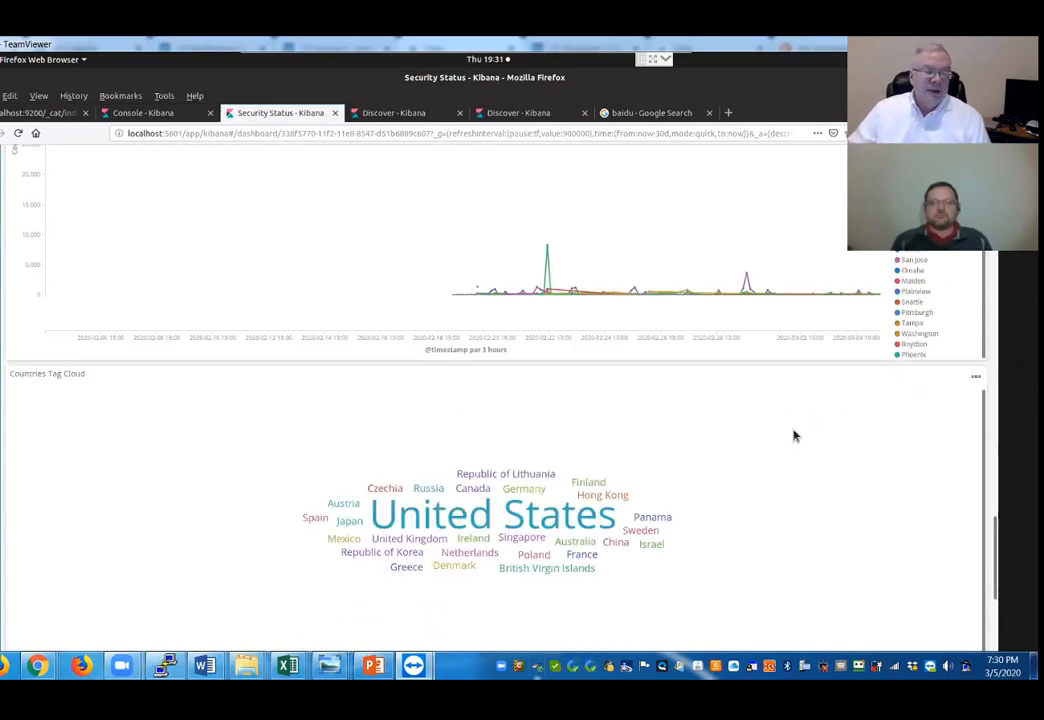
scroll(down, 3)
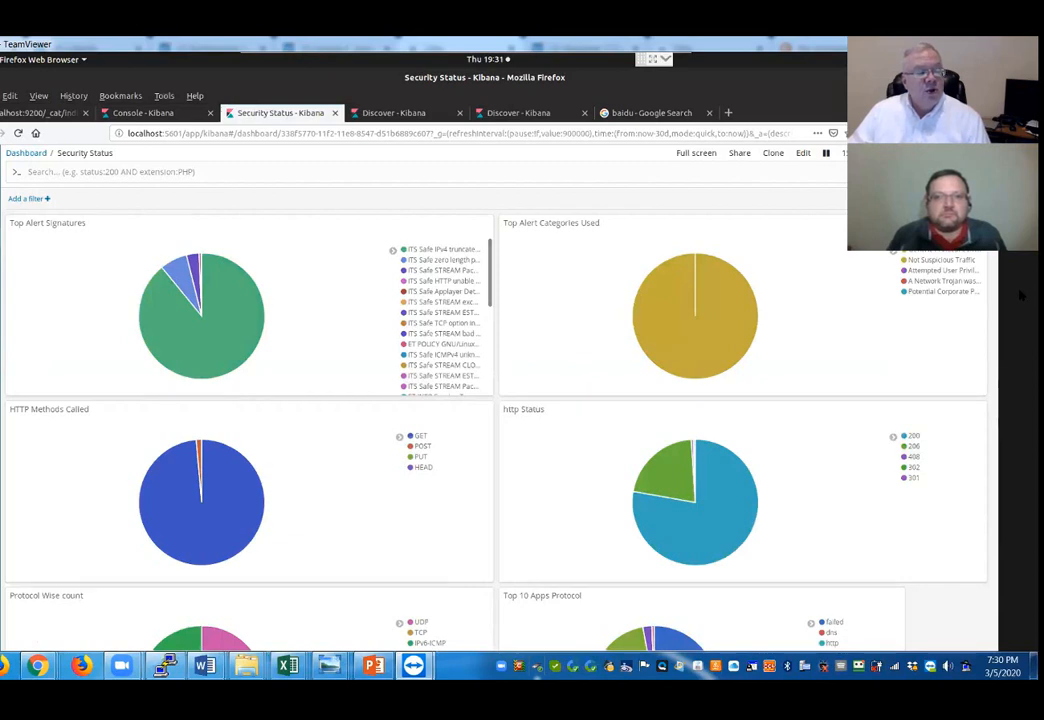
Switch the dashboard time range from the last 30 days to Last 1 hour.
click(843, 152)
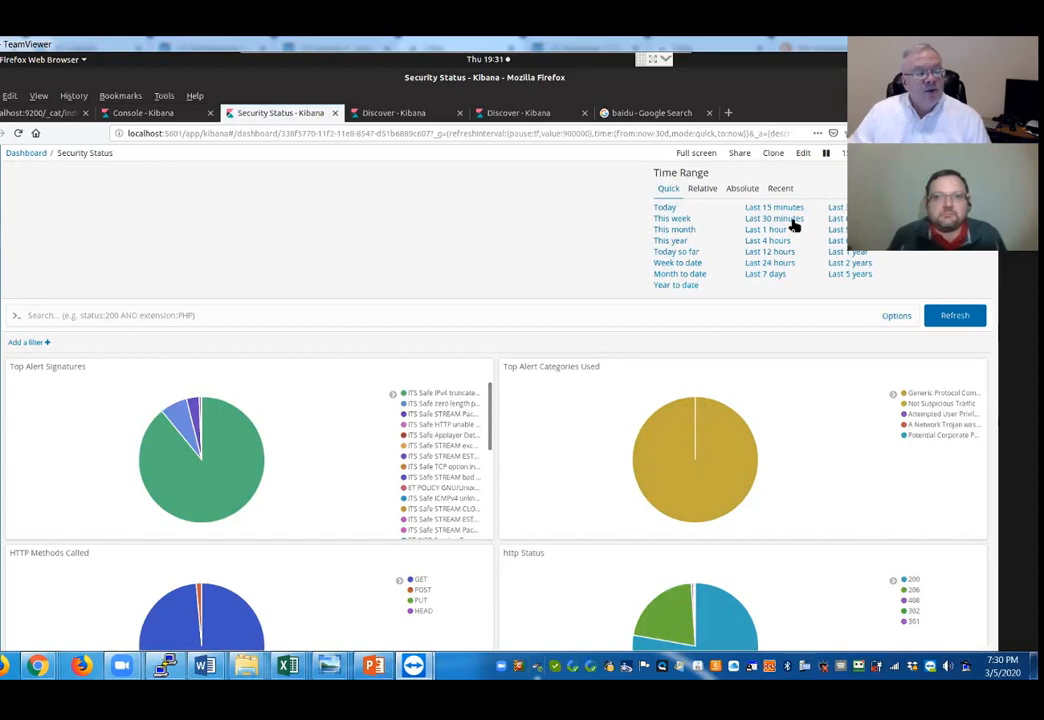
click(766, 229)
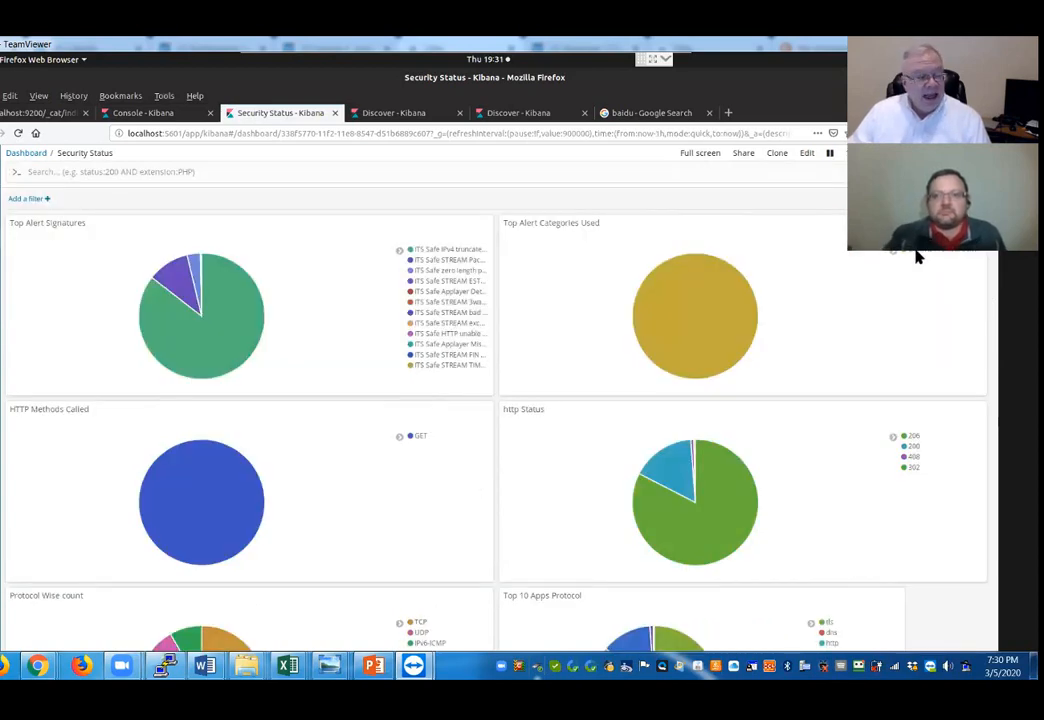
mouse_move(320, 333)
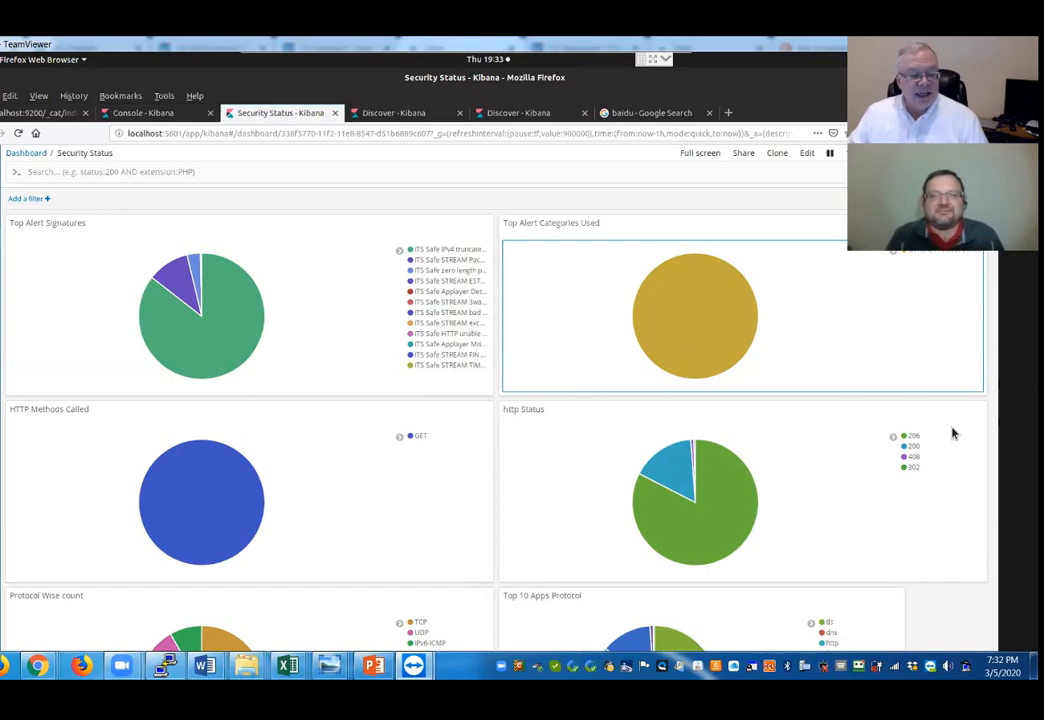
scroll(down, 3)
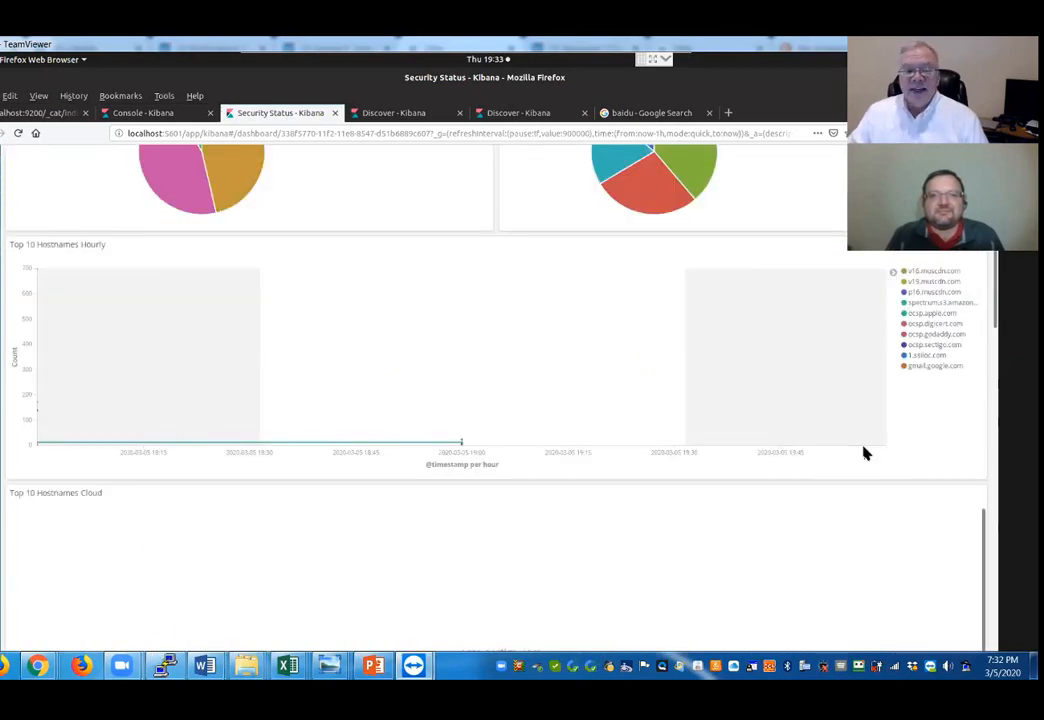
scroll(down, 3)
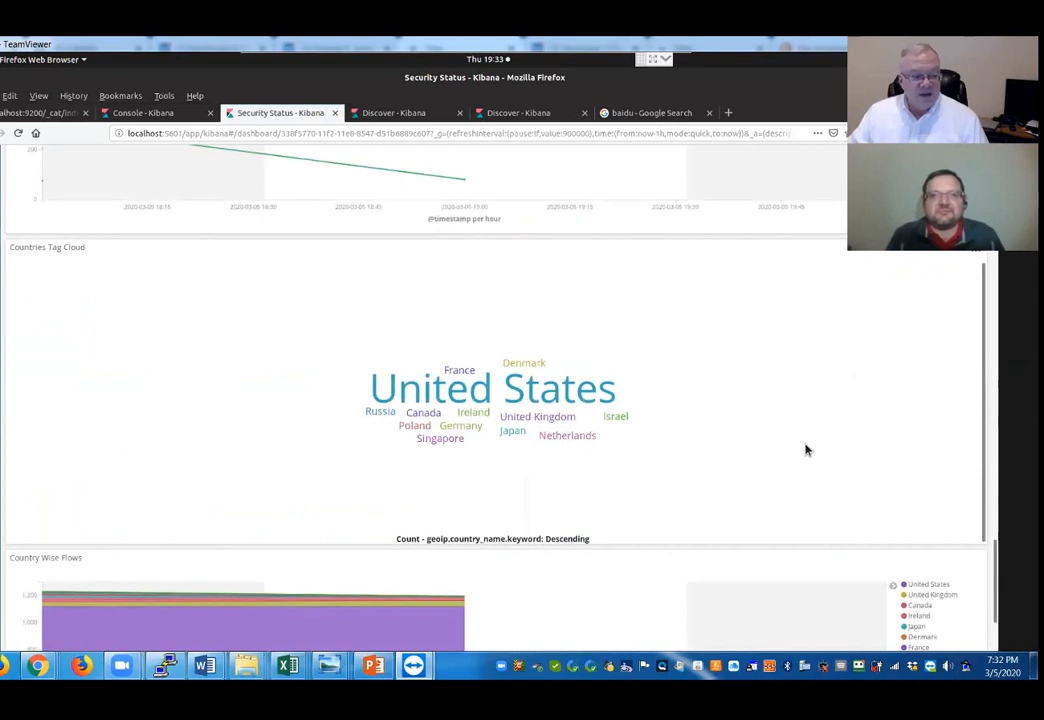
scroll(down, 3)
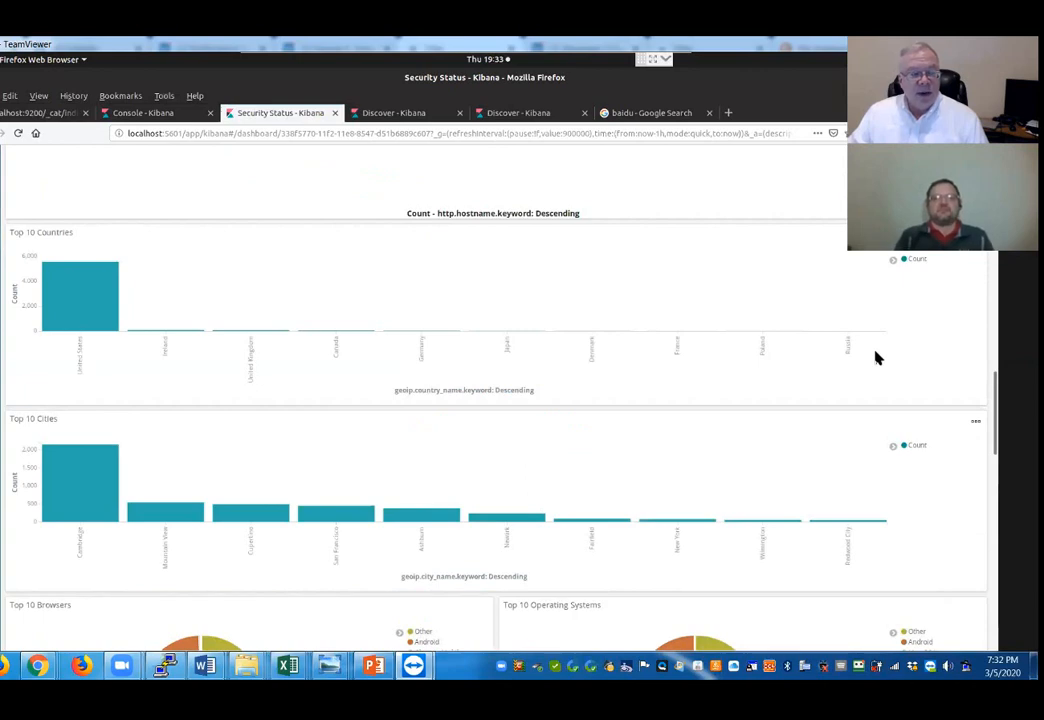
scroll(down, 3)
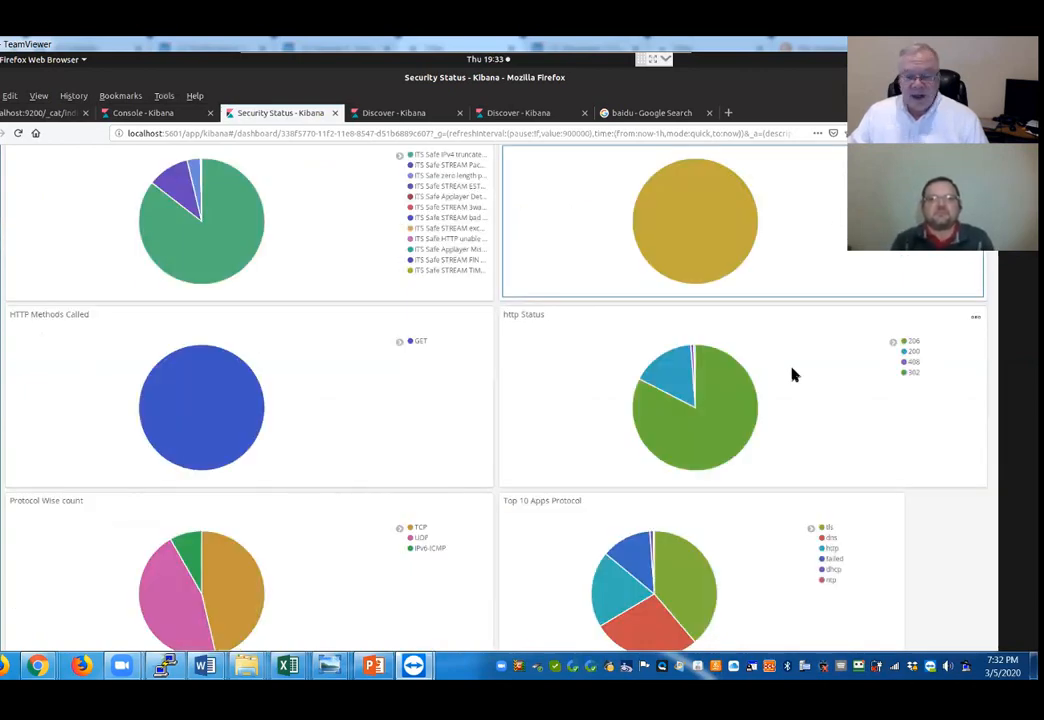